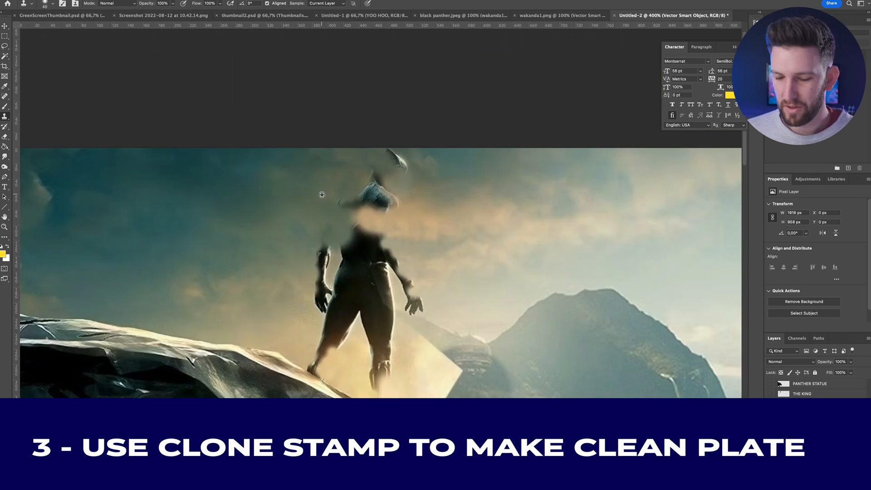
Step: Clone-stamp the king out of the background layer and toggle the PANTHER STATUE layer's visibility to check
{"action": "left_click_drag", "start_coordinate": [322, 194], "coordinate": [350, 227]}
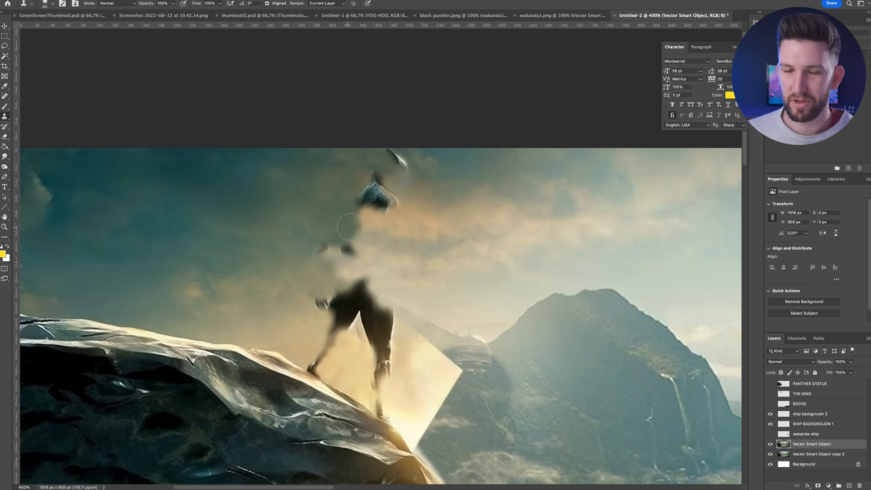
{"action": "left_click_drag", "start_coordinate": [350, 227], "coordinate": [386, 350]}
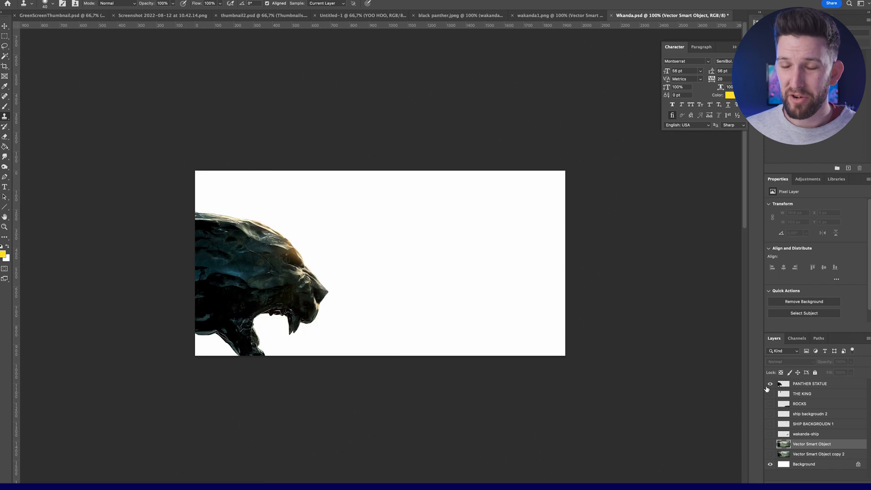
{"action": "left_click", "coordinate": [770, 392]}
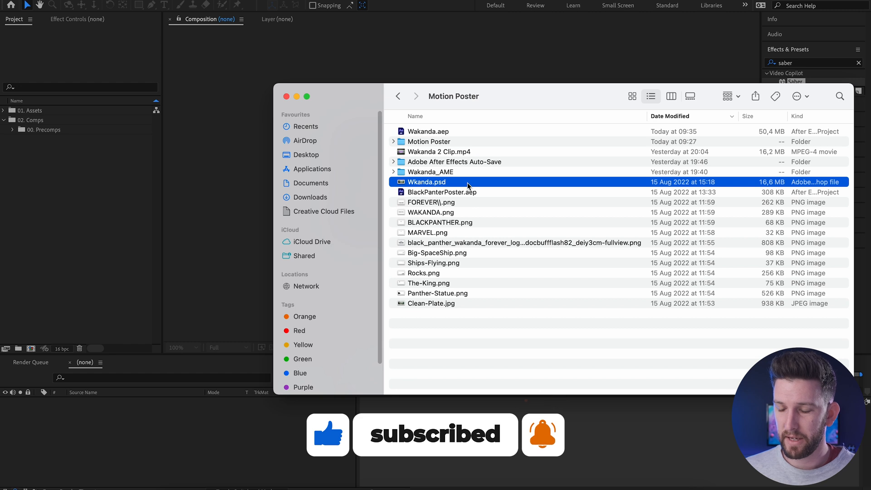
Step: Import Wkanda.psd as a composition with editable layer styles and enter the Wakanda comp
{"action": "double_click", "coordinate": [427, 181]}
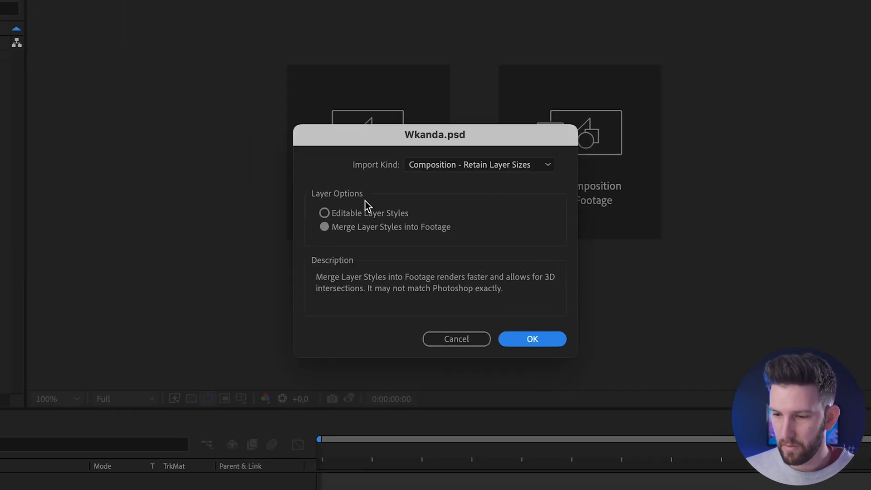
{"action": "left_click", "coordinate": [324, 212]}
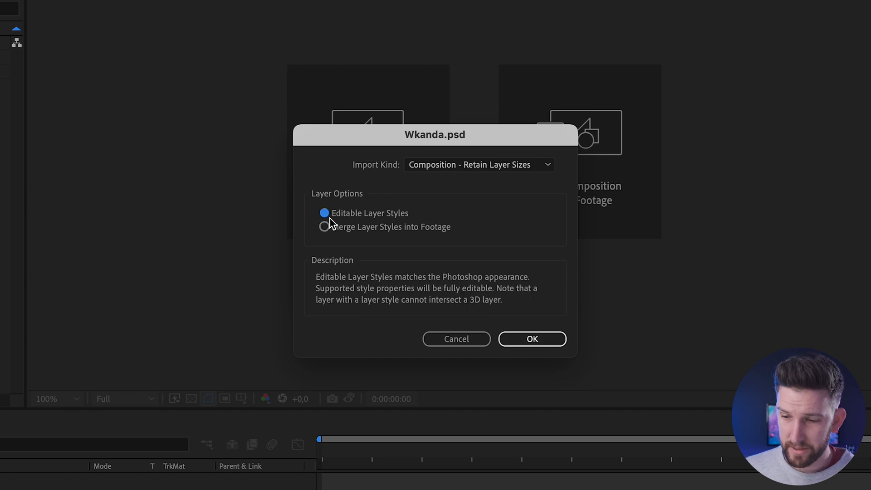
{"action": "left_click", "coordinate": [531, 338]}
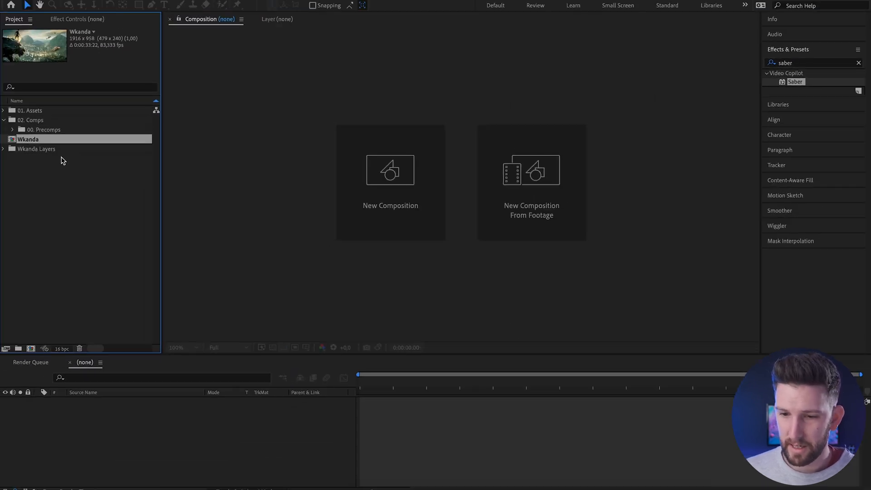
{"action": "double_click", "coordinate": [28, 139]}
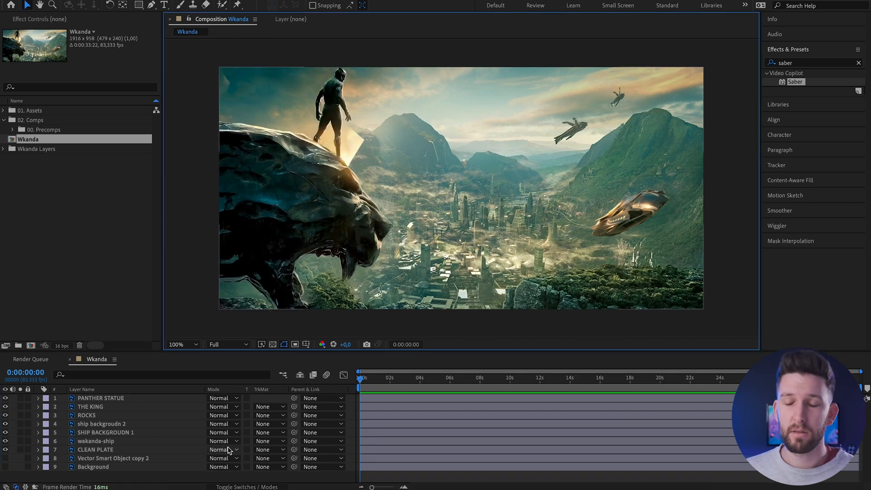
{"action": "mouse_move", "coordinate": [5, 464]}
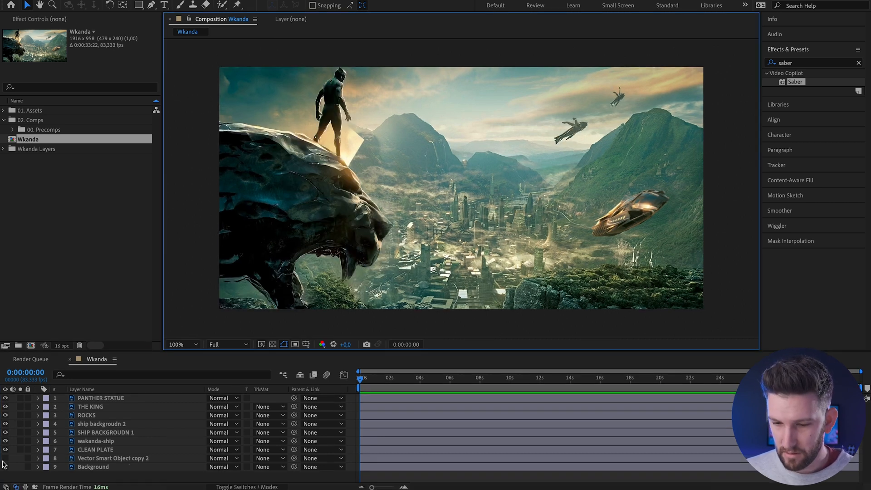
Step: Hide the Background and Vector Smart Object copy 2 layers as shy, leaving the seven poster layers as 3D
{"action": "left_click", "coordinate": [93, 466]}
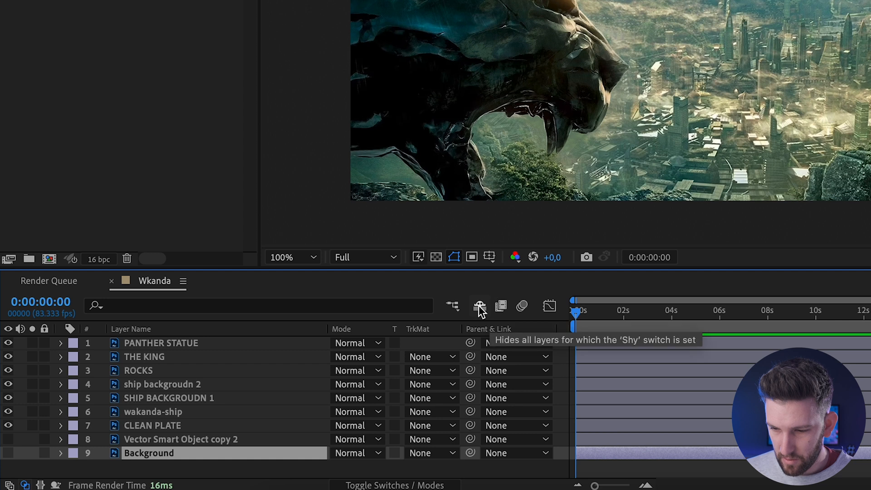
{"action": "left_click", "coordinate": [385, 485]}
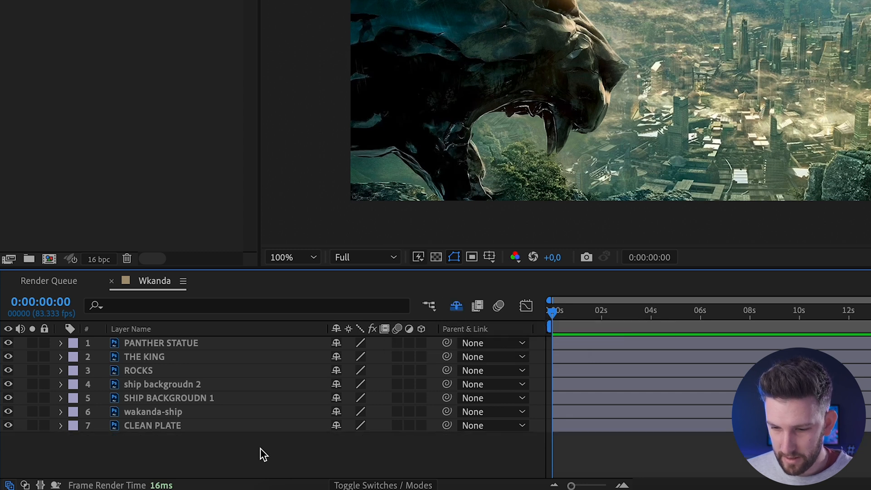
{"action": "left_click", "coordinate": [421, 343]}
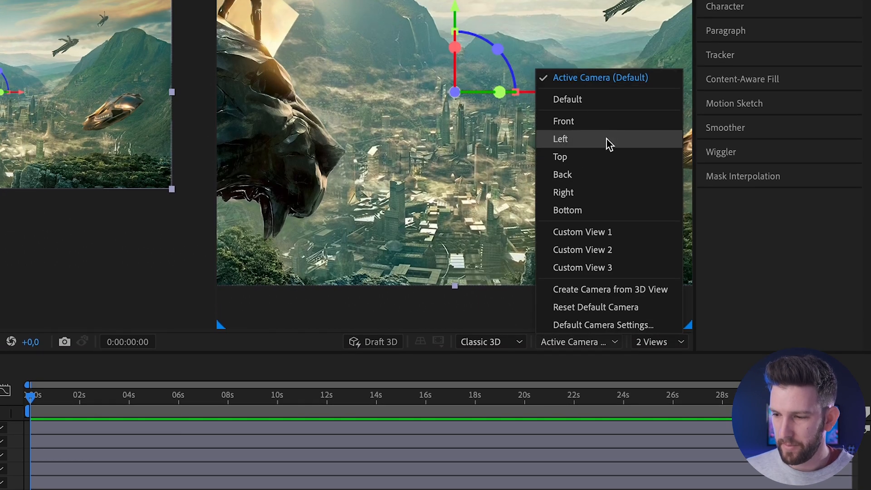
Step: Show a Top view and push the CLEAN PLATE layer far backward along its Z axis
{"action": "left_click", "coordinate": [560, 157]}
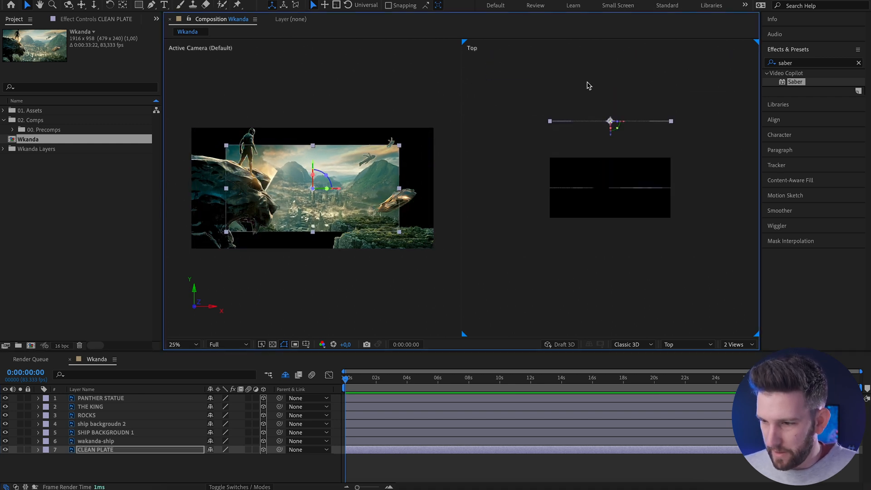
{"action": "left_click_drag", "start_coordinate": [610, 121], "coordinate": [610, 82]}
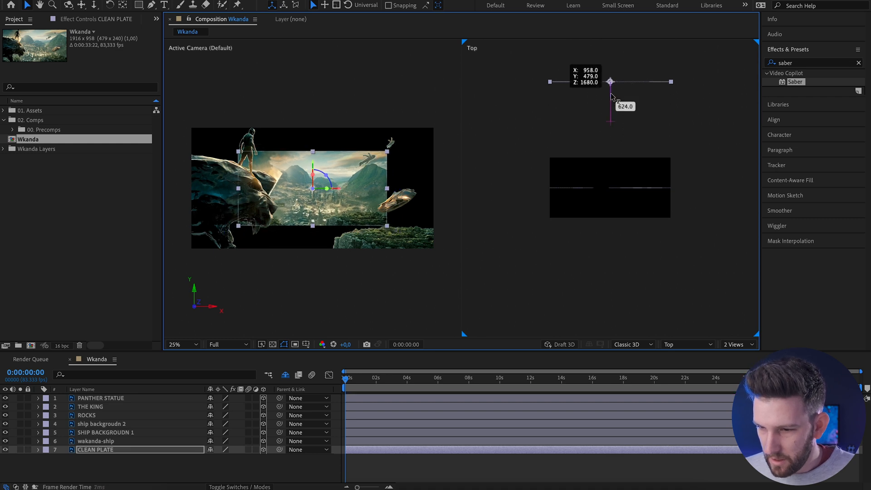
{"action": "left_click_drag", "start_coordinate": [610, 81], "coordinate": [610, 49]}
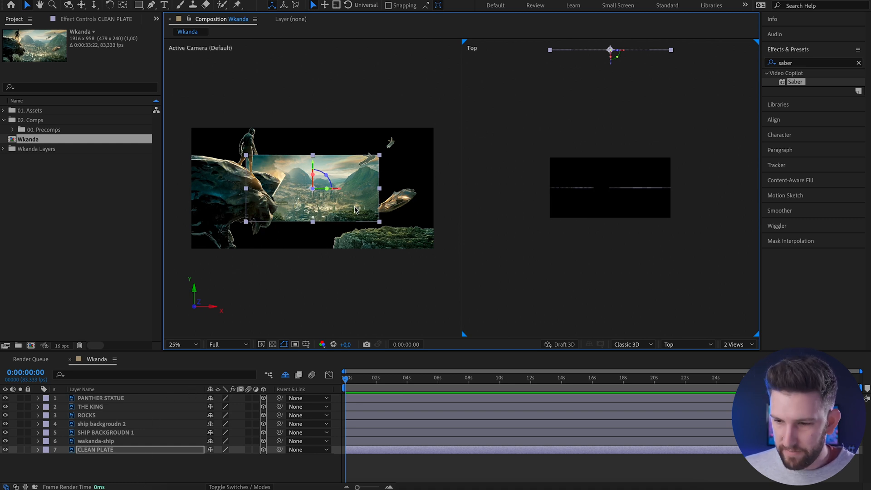
{"action": "mouse_move", "coordinate": [382, 225]}
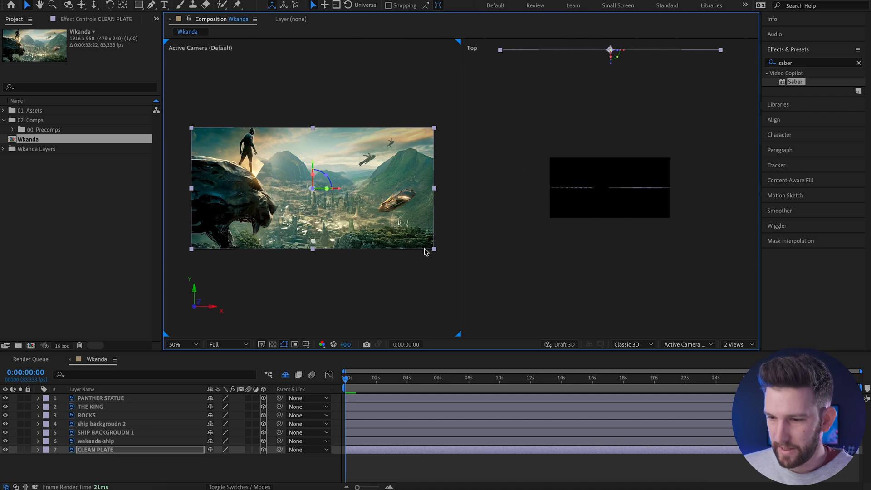
Step: Place the wakanda-ship, ship background 2 and panther statue layers at their own Z depths
{"action": "left_click", "coordinate": [95, 441]}
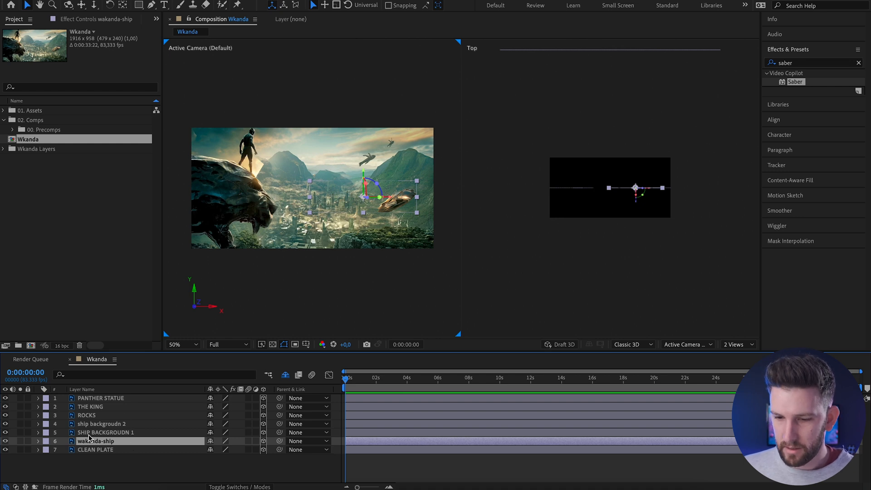
{"action": "left_click", "coordinate": [106, 432]}
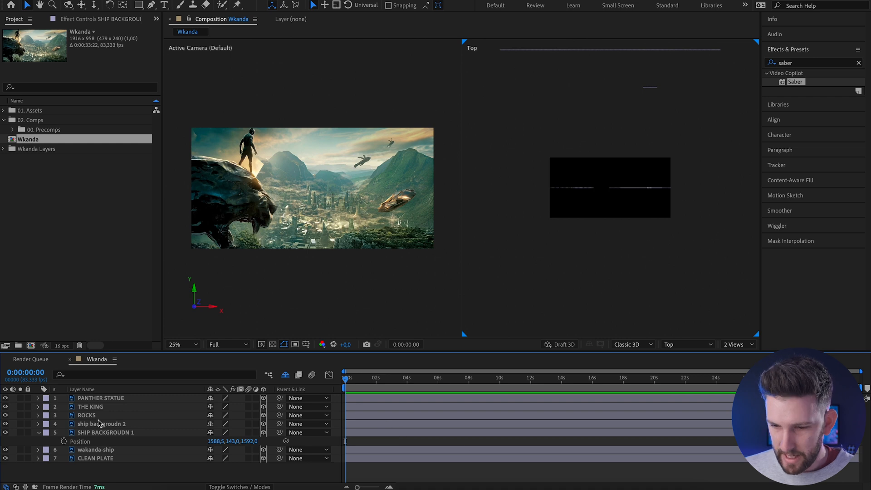
{"action": "left_click", "coordinate": [102, 423]}
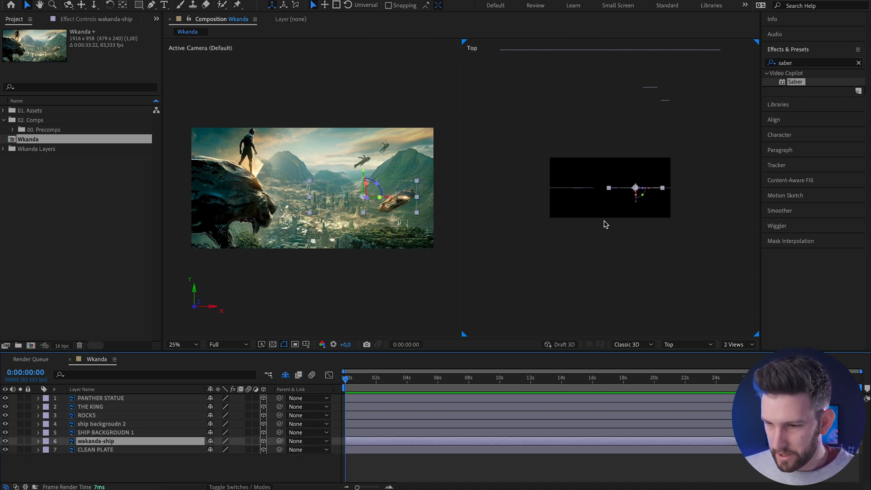
{"action": "left_click_drag", "start_coordinate": [636, 187], "coordinate": [636, 122]}
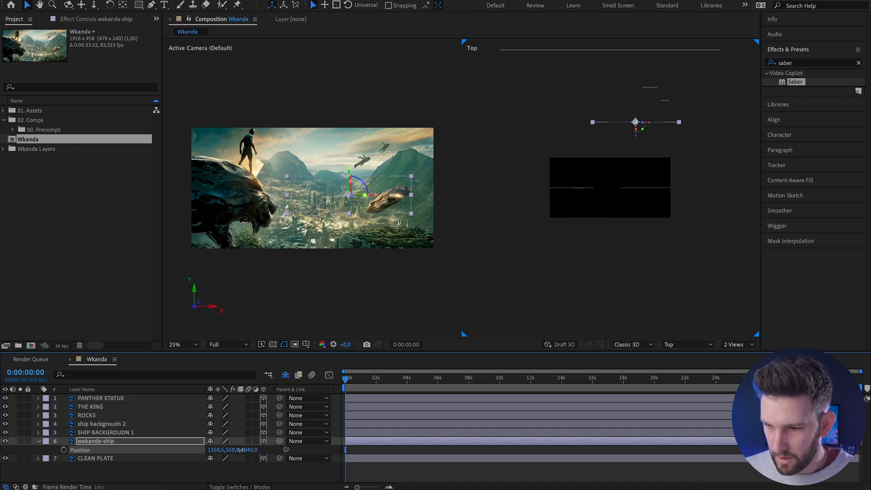
{"action": "left_click", "coordinate": [101, 398]}
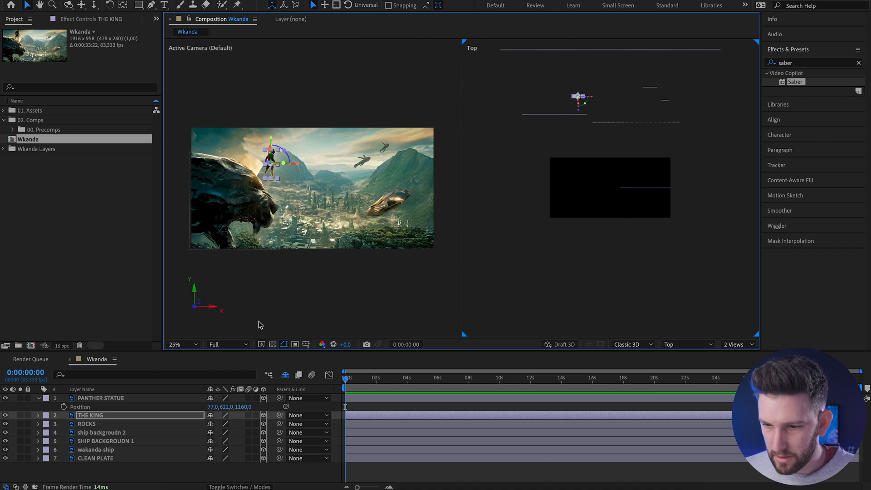
Step: Set the king layer's own Z depth so all seven poster layers are staggered
{"action": "left_click", "coordinate": [90, 415]}
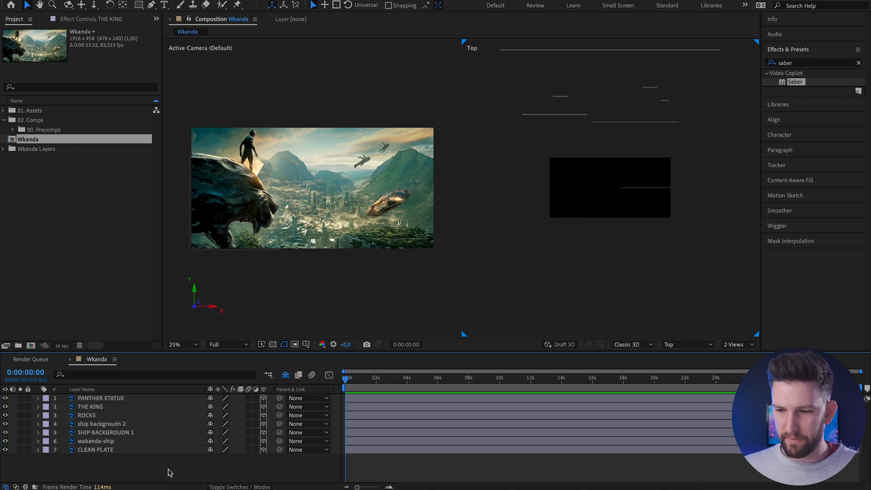
{"action": "left_click", "coordinate": [88, 415]}
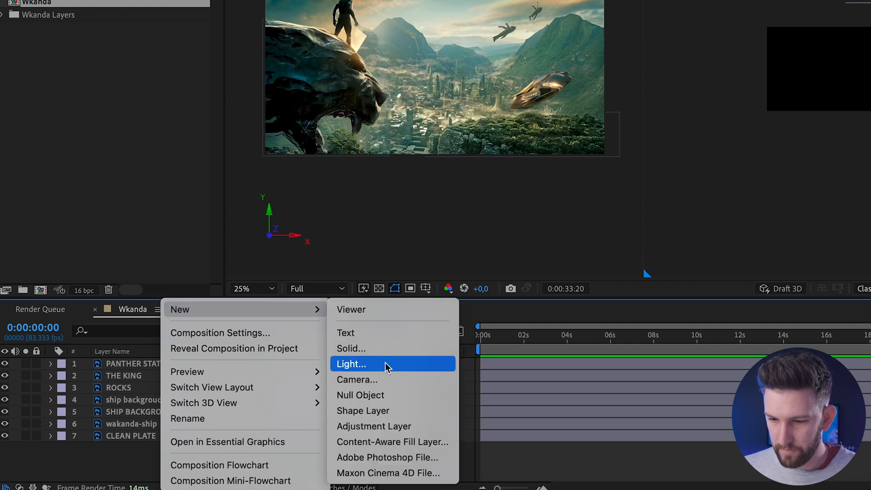
Step: Add a two-node 35mm Camera 1 and adjust the ROCKS layer's Position in depth
{"action": "left_click", "coordinate": [357, 379]}
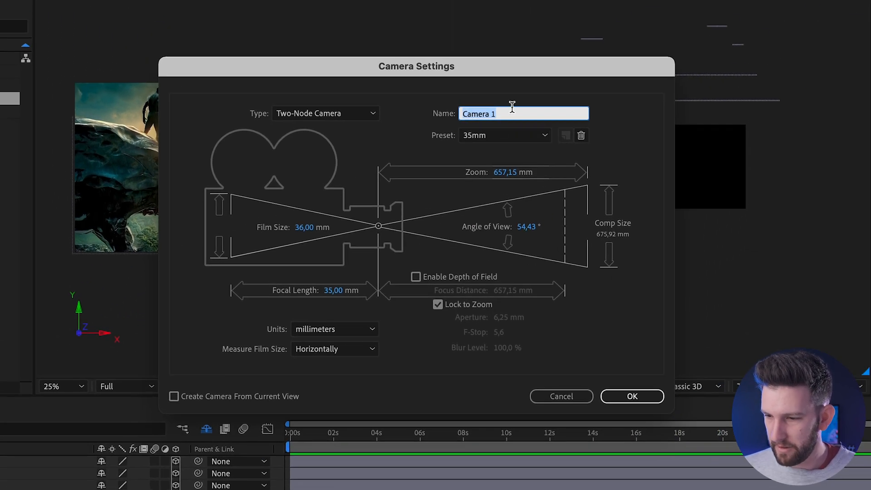
{"action": "left_click", "coordinate": [631, 396]}
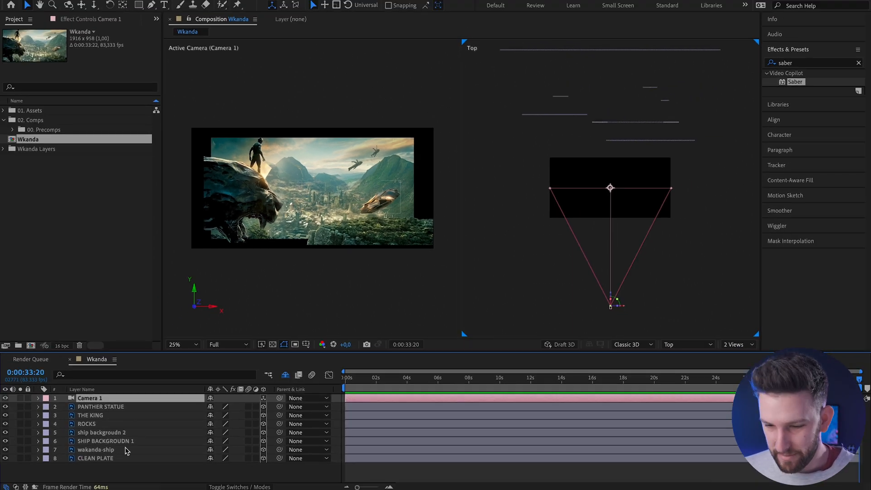
{"action": "left_click", "coordinate": [96, 457]}
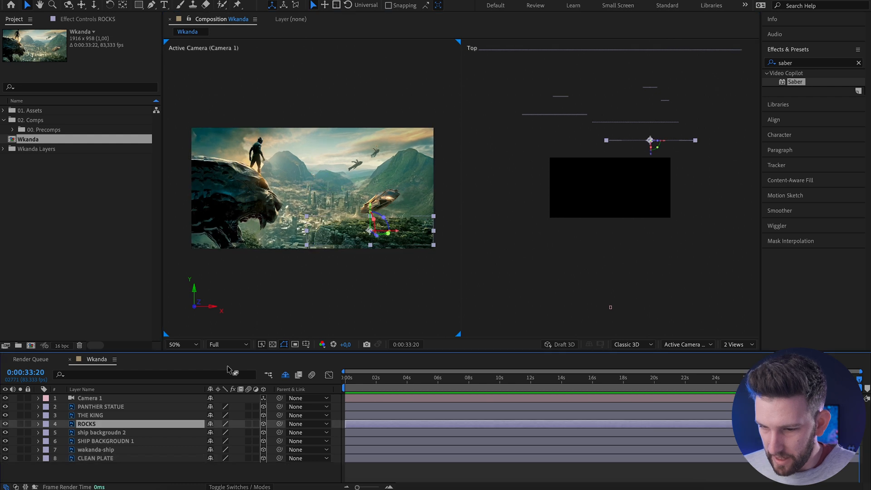
{"action": "left_click", "coordinate": [38, 424]}
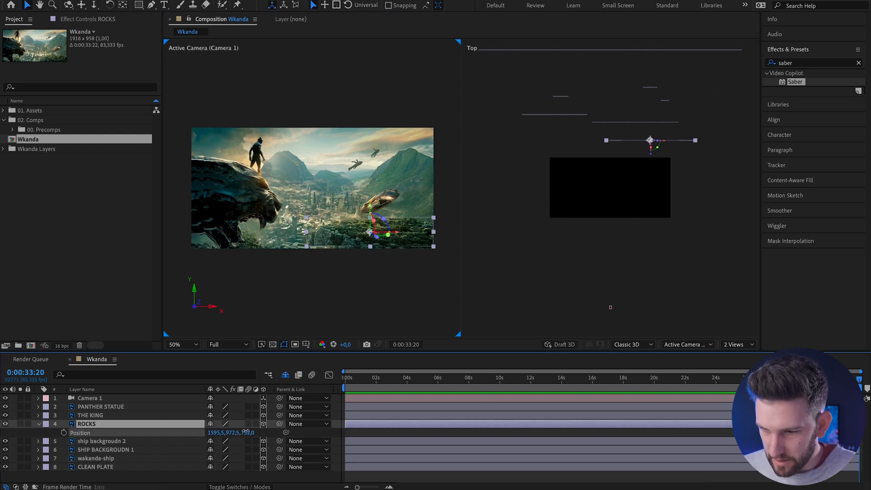
{"action": "left_click", "coordinate": [90, 414]}
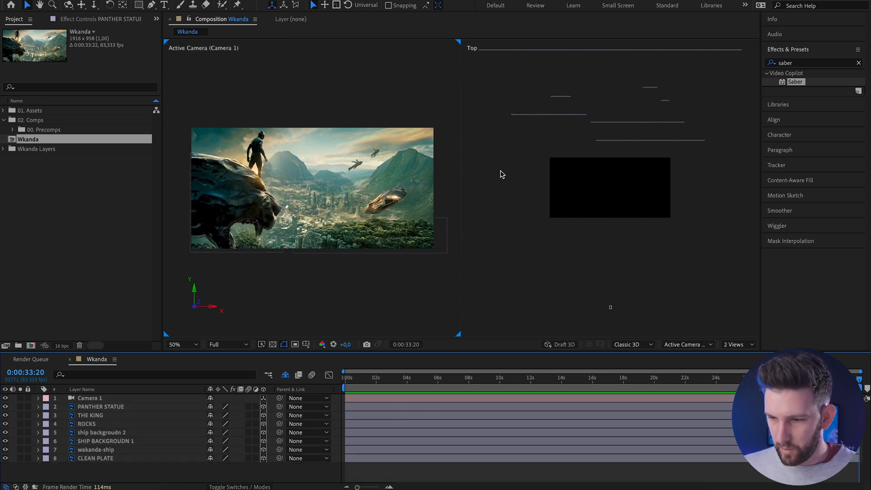
{"action": "left_click", "coordinate": [101, 406]}
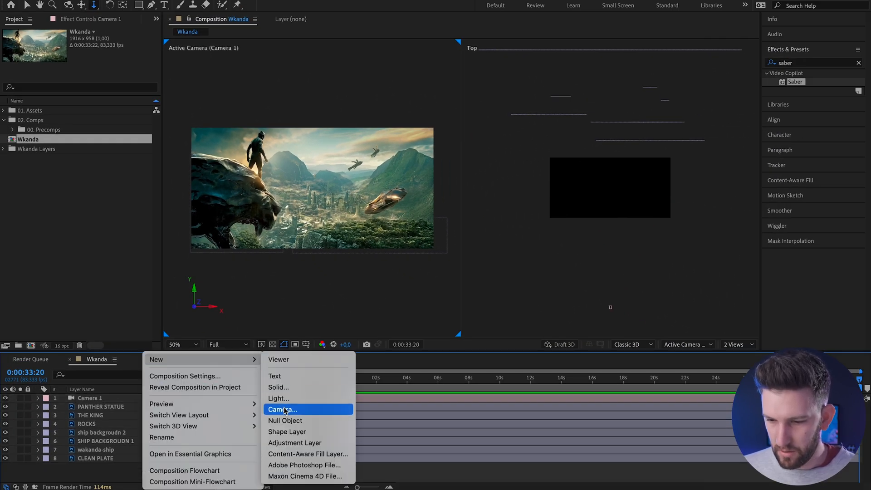
Step: Add Null 1 and parent Camera 1 to it so the null drives the camera
{"action": "left_click", "coordinate": [285, 421]}
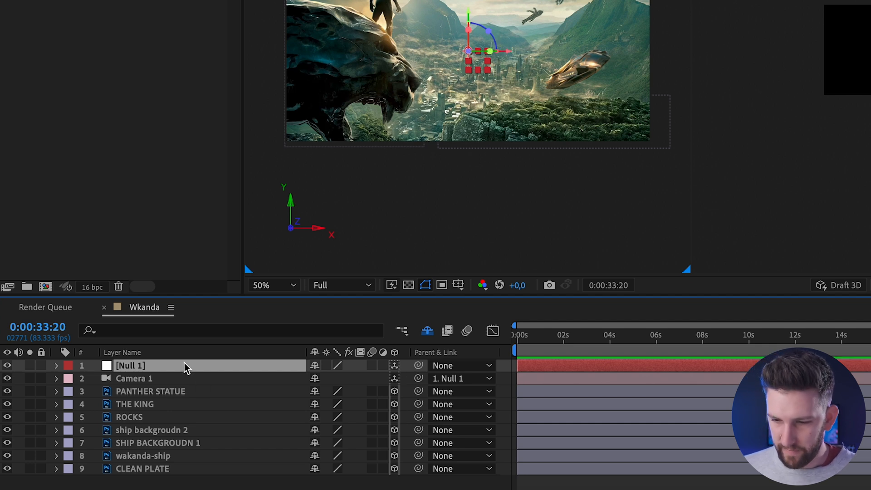
{"action": "left_click", "coordinate": [55, 365]}
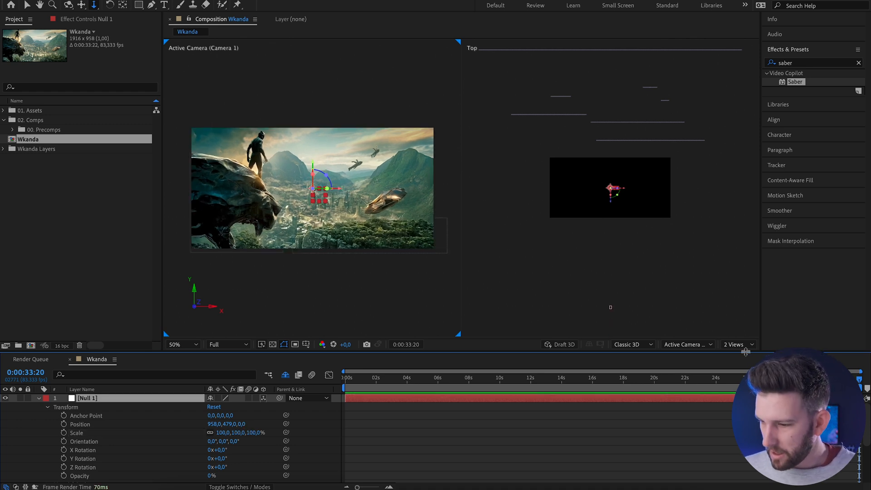
Step: In the single active-camera view, keyframe Null 1's anchor point Z for the opening camera pullback
{"action": "left_click", "coordinate": [736, 345]}
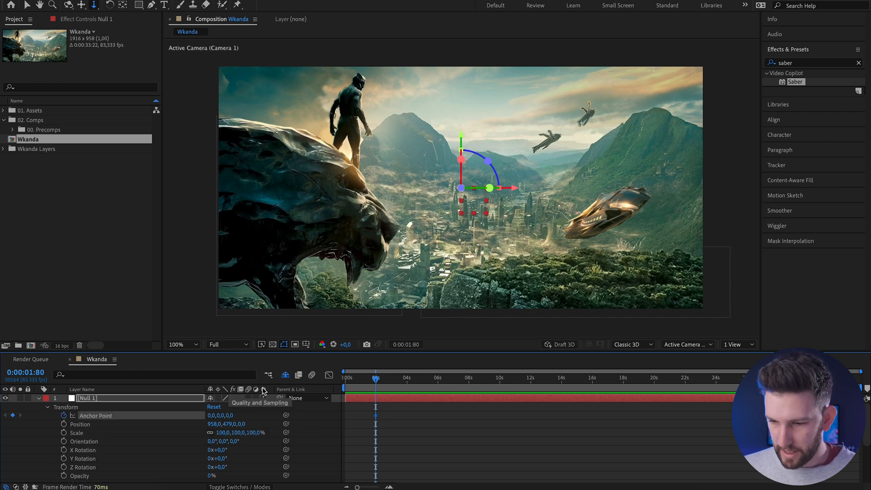
{"action": "left_click", "coordinate": [439, 378]}
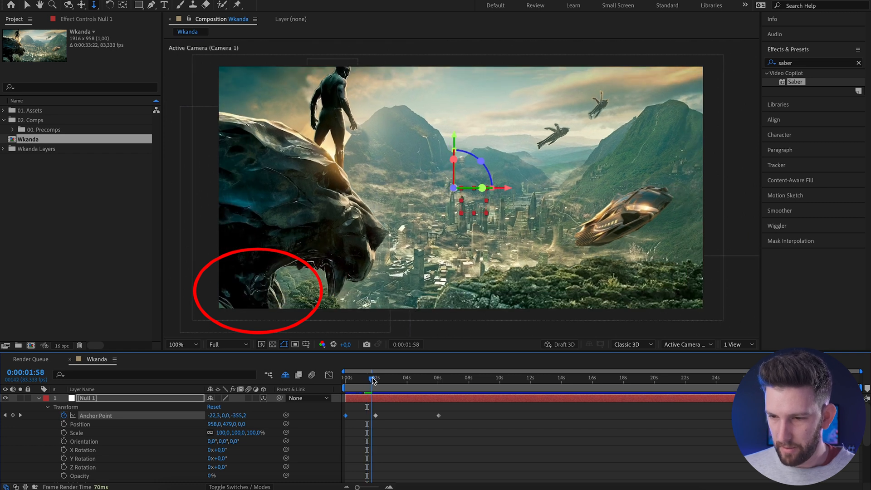
{"action": "left_click_drag", "start_coordinate": [372, 380], "coordinate": [366, 380]}
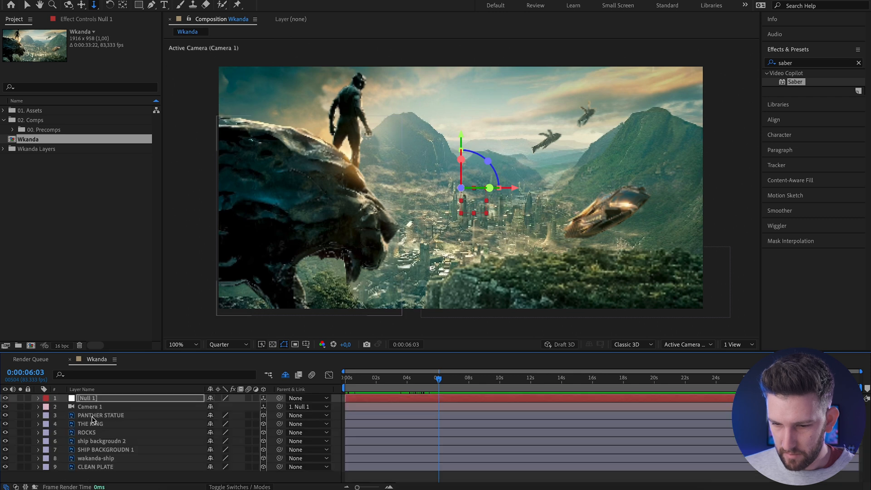
Step: Keyframe PANTHER STATUE's position, apply Easy Ease, and scrub to preview the eased move
{"action": "left_click", "coordinate": [100, 415]}
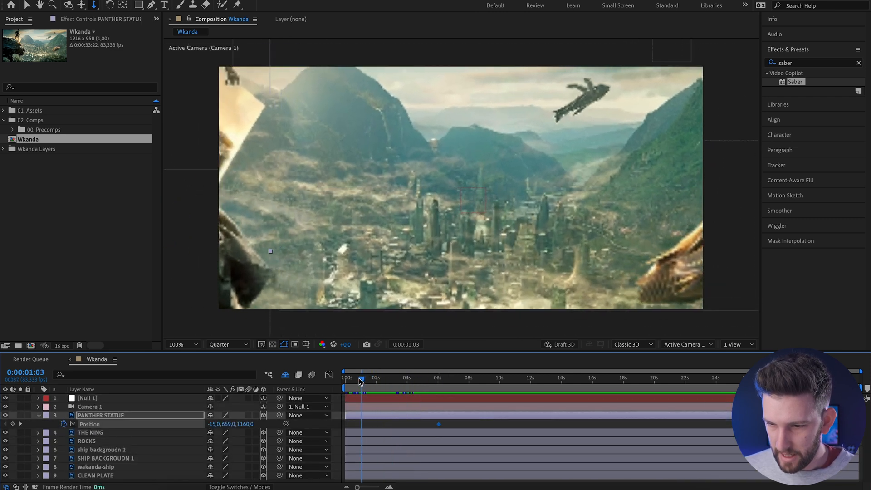
{"action": "left_click", "coordinate": [362, 378]}
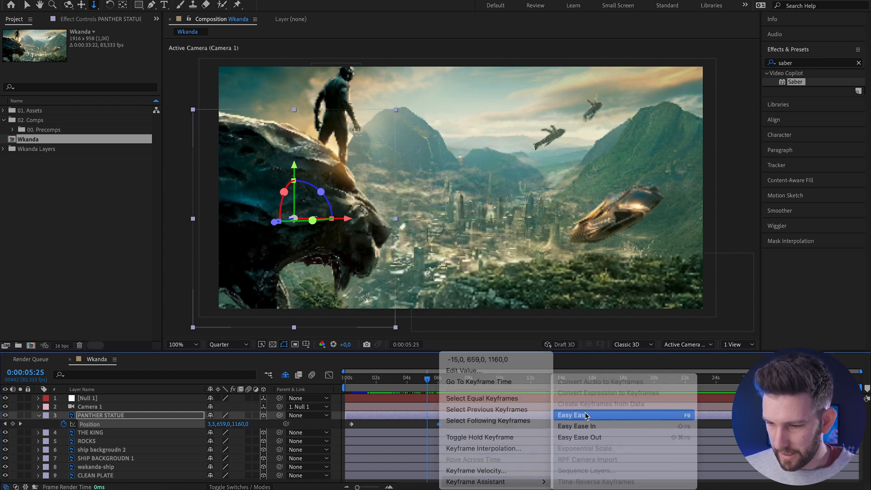
{"action": "left_click", "coordinate": [580, 414]}
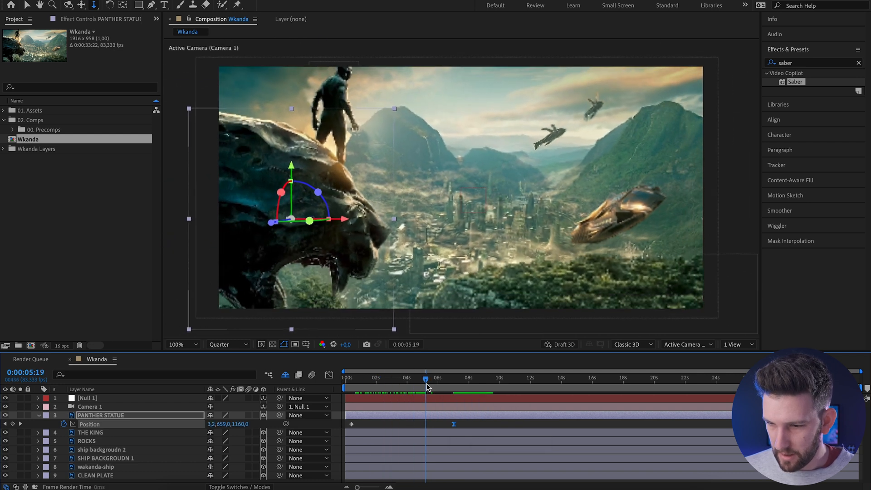
{"action": "left_click_drag", "start_coordinate": [426, 377], "coordinate": [452, 377]}
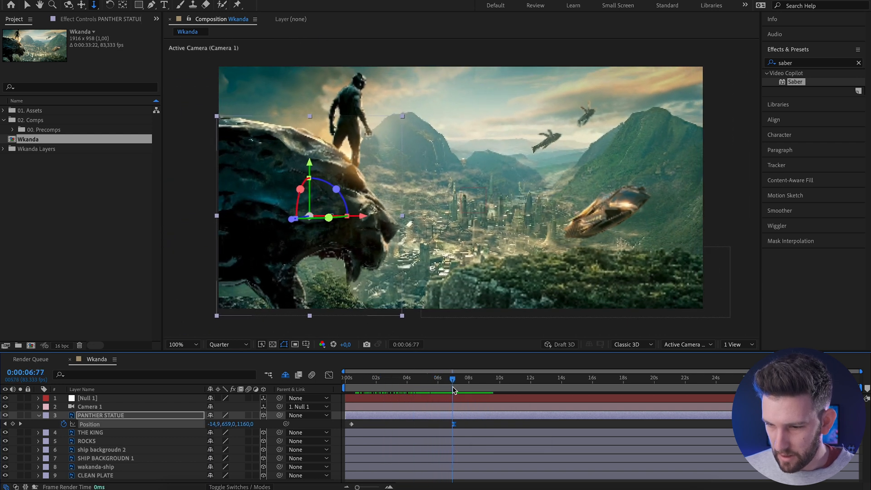
{"action": "left_click_drag", "start_coordinate": [452, 378], "coordinate": [437, 377]}
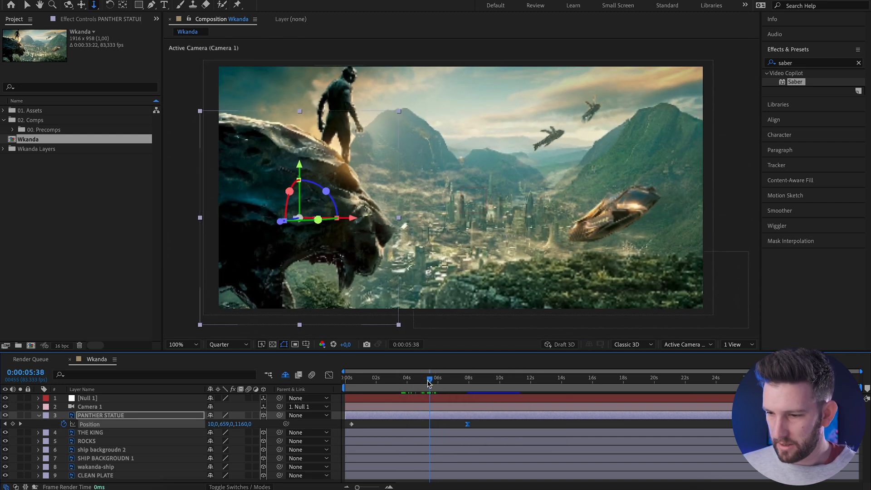
{"action": "left_click", "coordinate": [87, 441]}
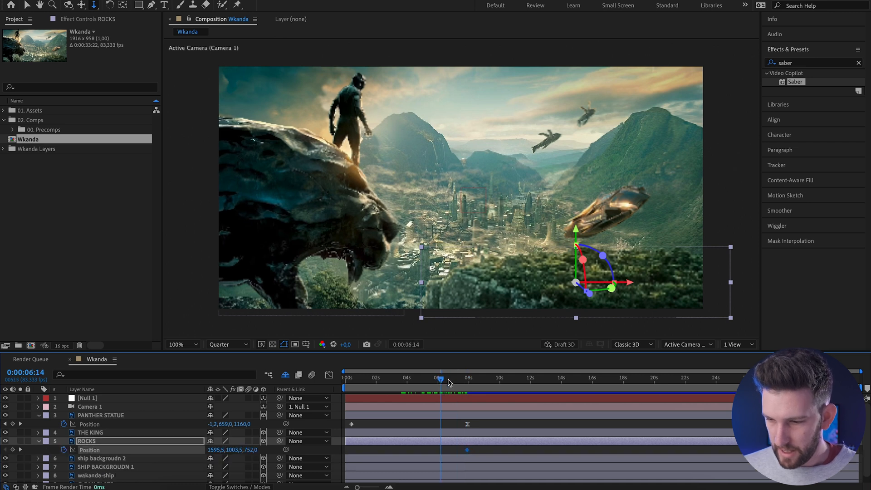
Step: Keyframe the ROCKS layer's Position so it shifts during the camera move
{"action": "left_click", "coordinate": [377, 378]}
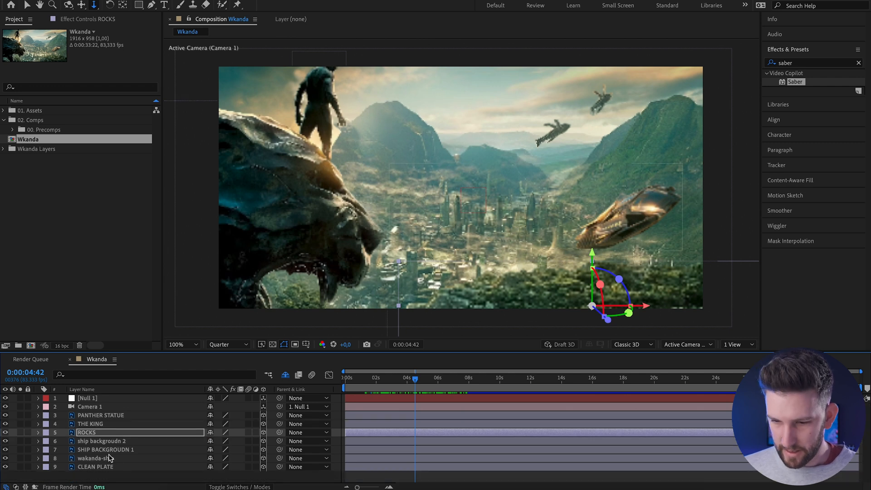
Step: Keyframe the wakanda-ship's Position so it flies in diagonally from a new start point
{"action": "left_click", "coordinate": [95, 458]}
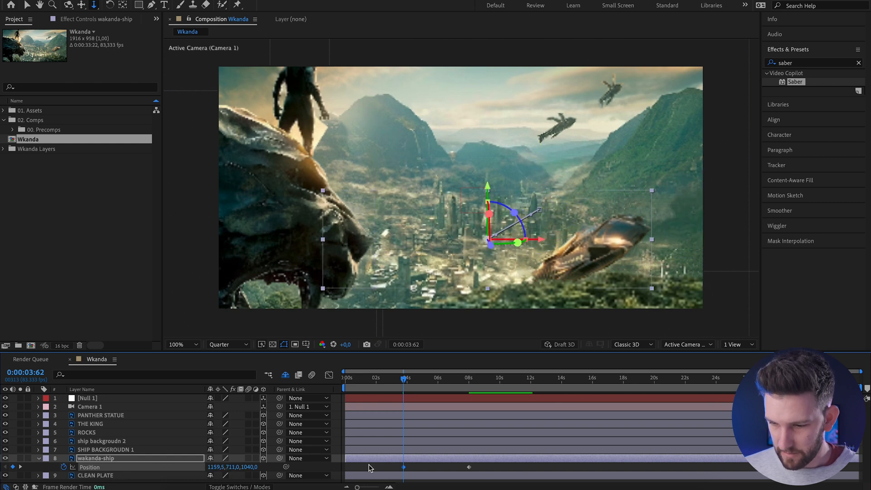
{"action": "left_click_drag", "start_coordinate": [404, 378], "coordinate": [377, 379]}
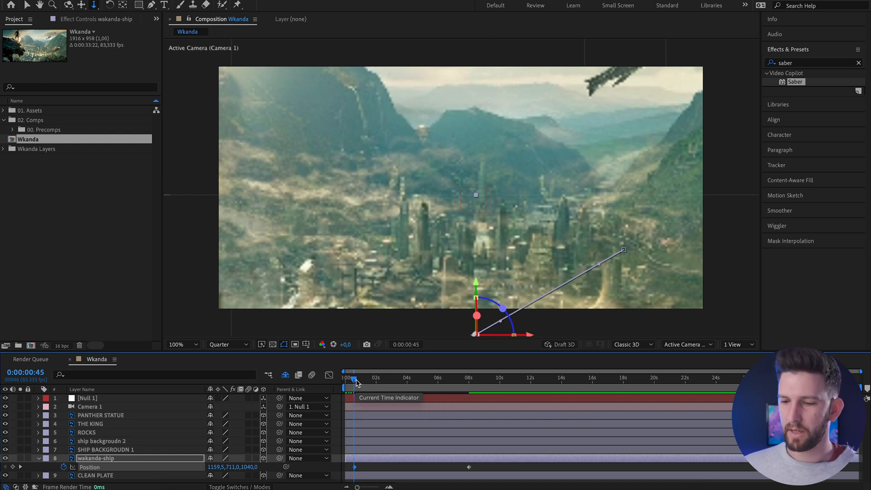
{"action": "mouse_move", "coordinate": [348, 379]}
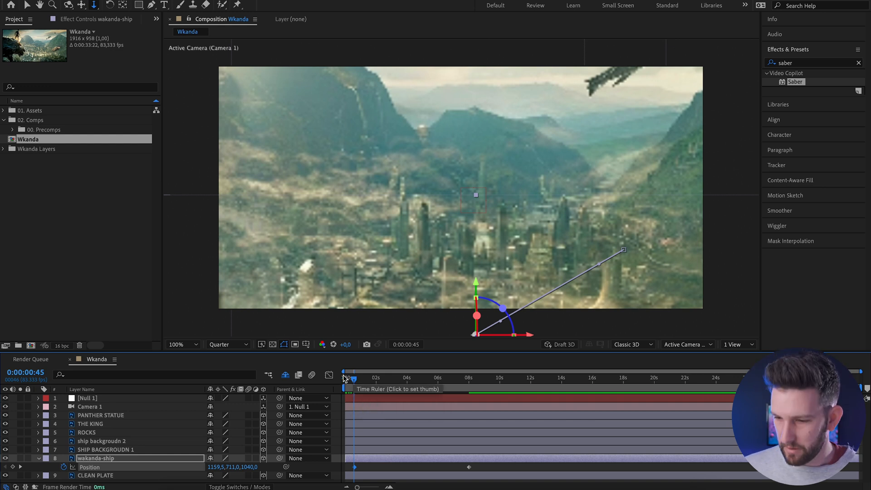
{"action": "left_click", "coordinate": [412, 378]}
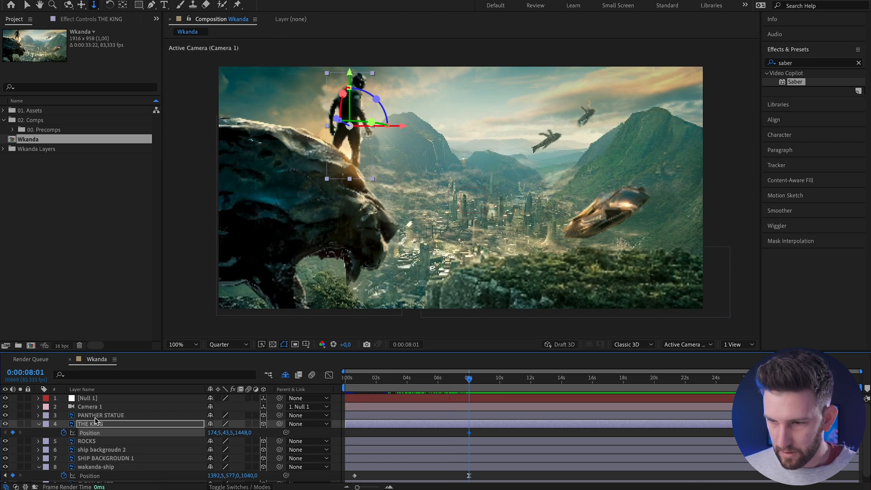
Step: Keyframe THE KING's Position with a lower start so the figure rises onto the rock
{"action": "left_click", "coordinate": [390, 379]}
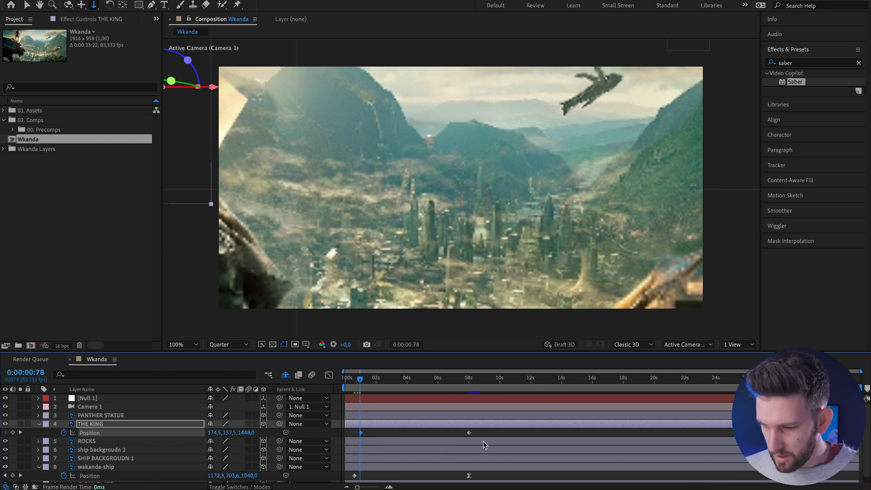
{"action": "left_click", "coordinate": [435, 377]}
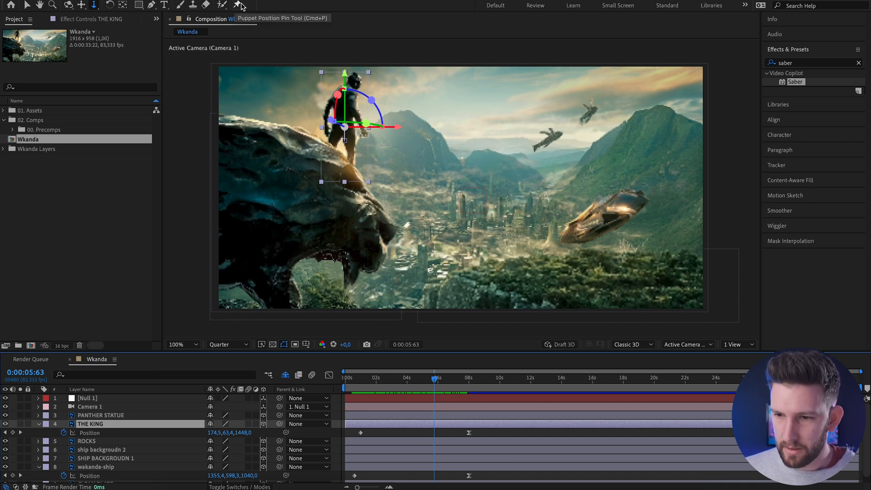
Step: Pin the king with the Puppet Position Pin Tool and pose his body and arm over time
{"action": "left_click", "coordinate": [236, 6]}
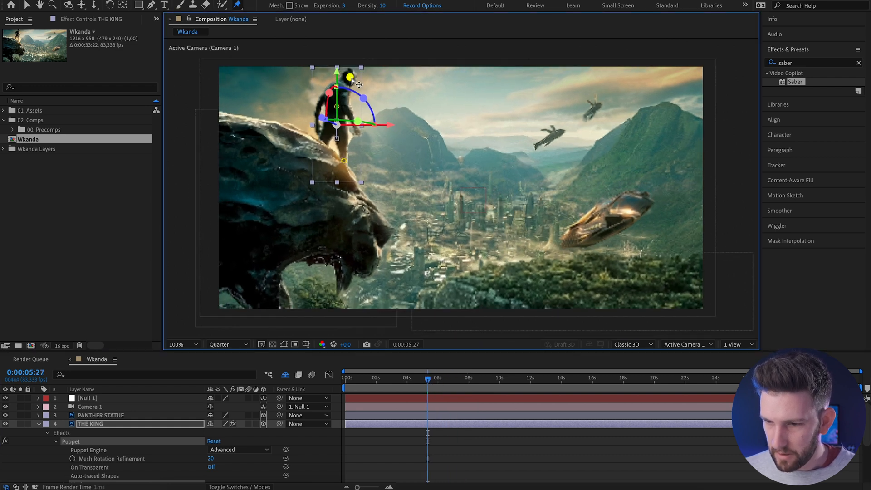
{"action": "left_click_drag", "start_coordinate": [351, 76], "coordinate": [343, 107]}
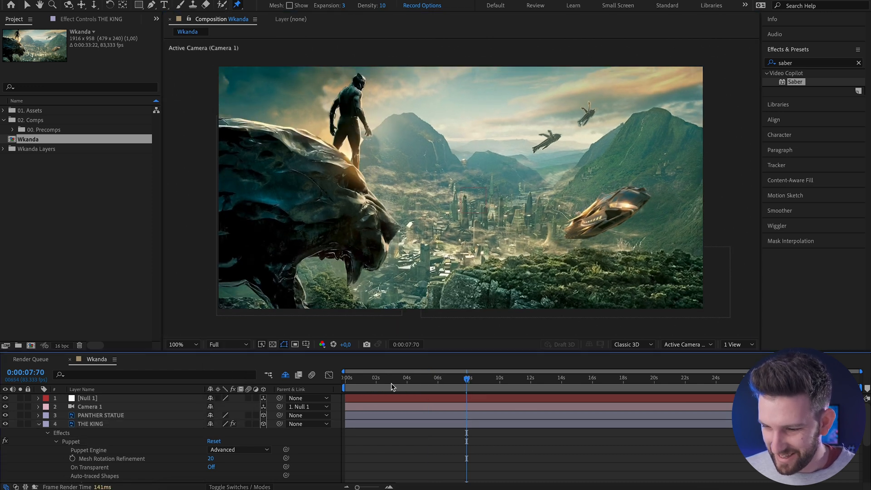
{"action": "left_click", "coordinate": [382, 379]}
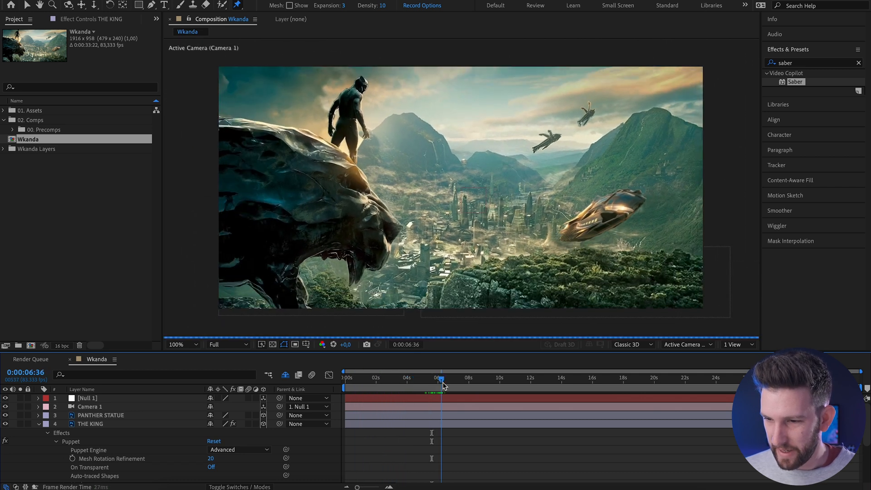
Step: Scrub the timeline back and forth to review the king's puppet motion
{"action": "left_click_drag", "start_coordinate": [442, 383], "coordinate": [474, 383]}
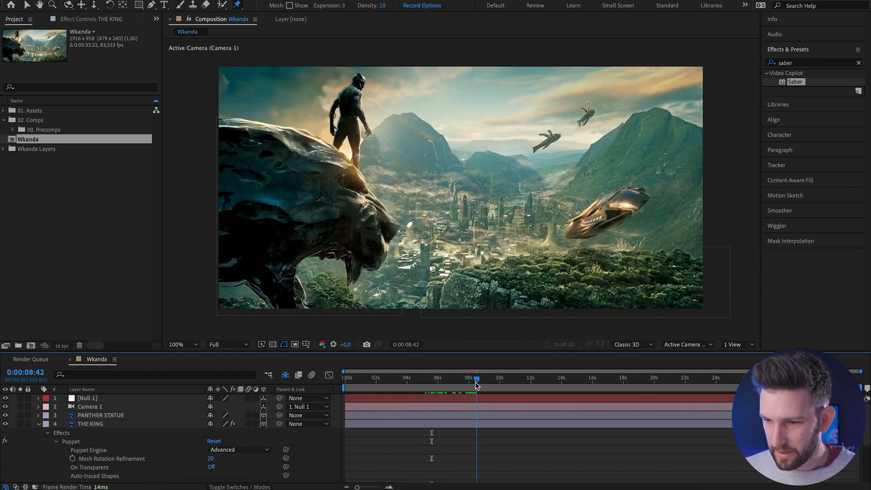
{"action": "left_click_drag", "start_coordinate": [474, 377], "coordinate": [417, 377]}
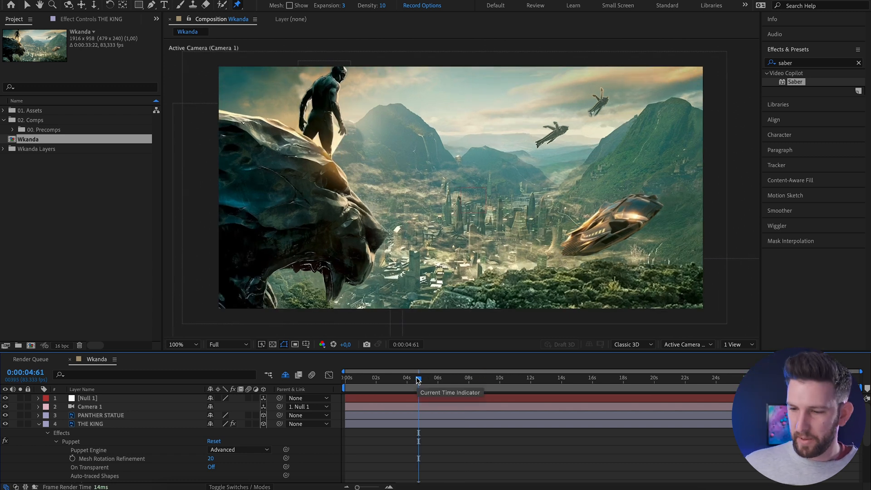
{"action": "left_click_drag", "start_coordinate": [418, 377], "coordinate": [383, 377]}
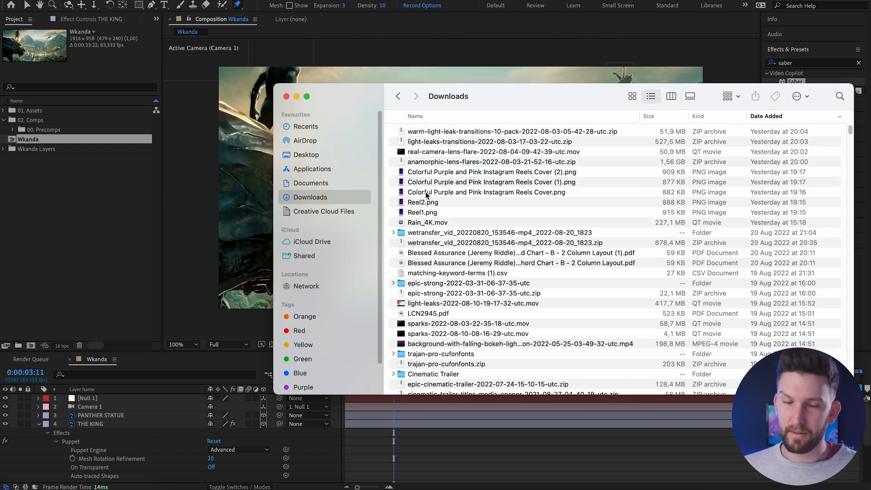
Step: Bring Rain_4K.mov and the smoke clip from Downloads into the Wakanda composition
{"action": "left_click_drag", "start_coordinate": [428, 223], "coordinate": [117, 381]}
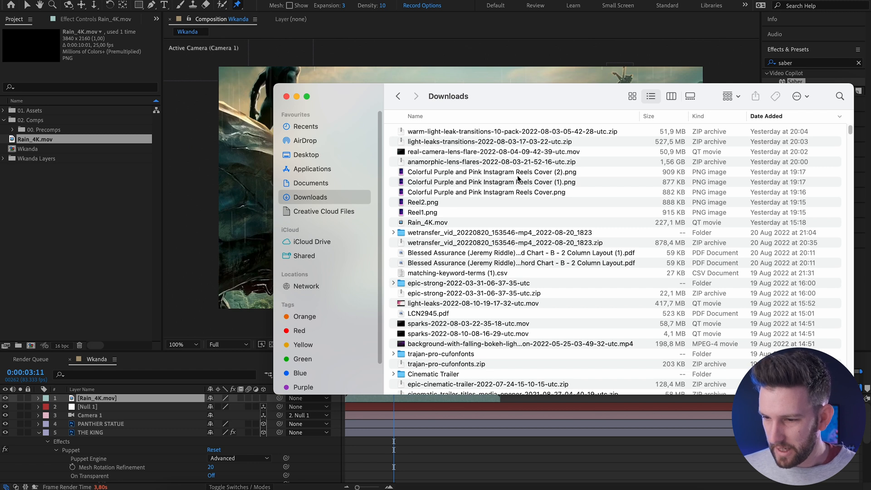
{"action": "scroll", "scroll_direction": "down", "scroll_amount": 3}
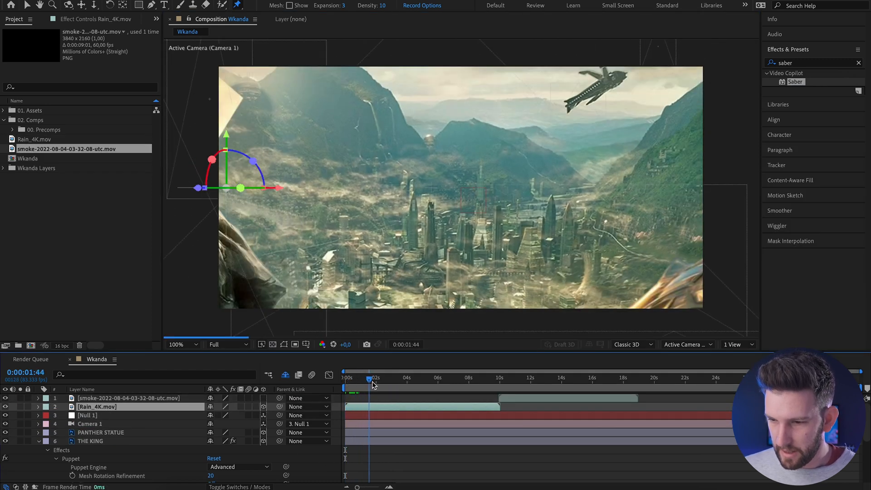
Step: Lower the composition preview resolution to Quarter
{"action": "left_click", "coordinate": [225, 344]}
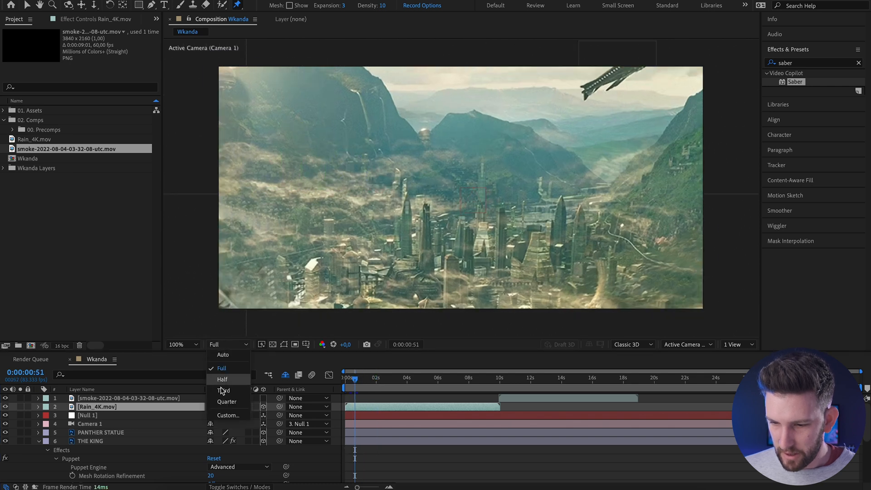
{"action": "left_click", "coordinate": [224, 401]}
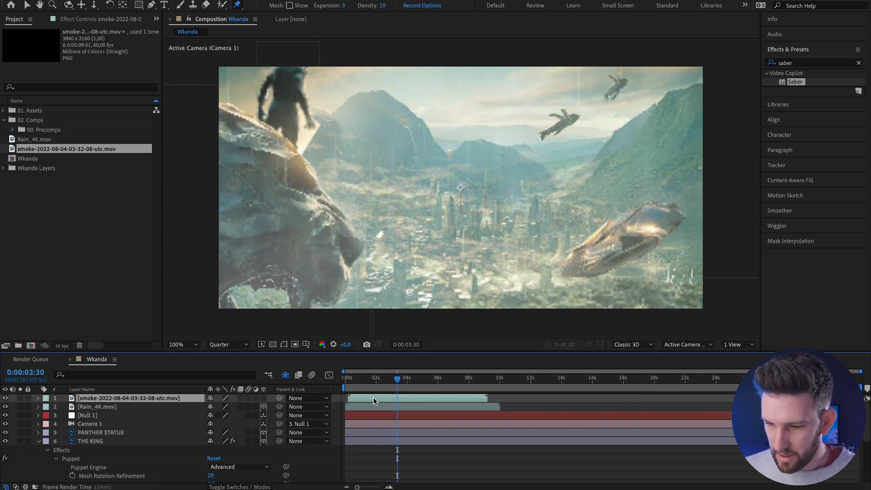
Step: Start the smoke clip at 0s and keyframe its Opacity fade via Keyframe Assistant
{"action": "left_click", "coordinate": [349, 378]}
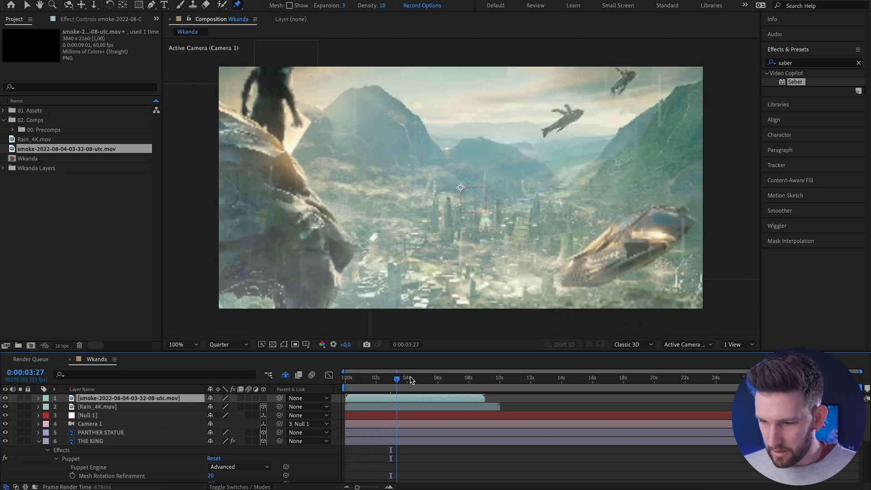
{"action": "left_click", "coordinate": [439, 377]}
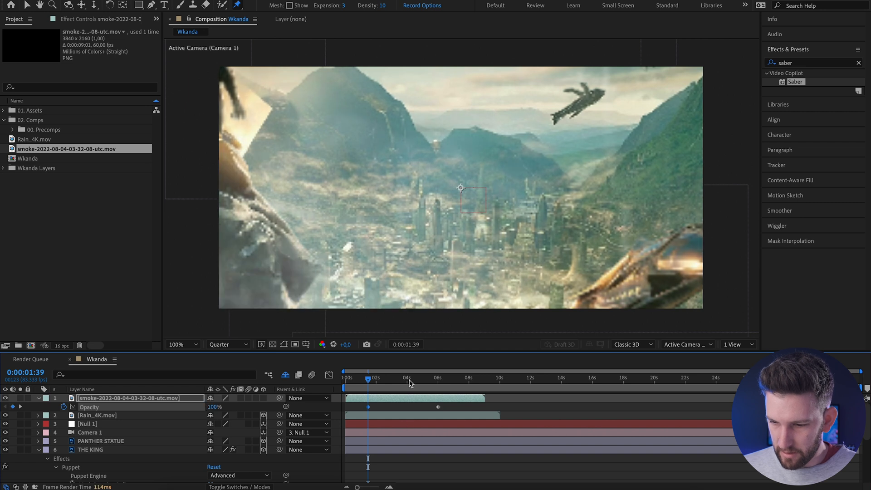
{"action": "right_click", "coordinate": [367, 406]}
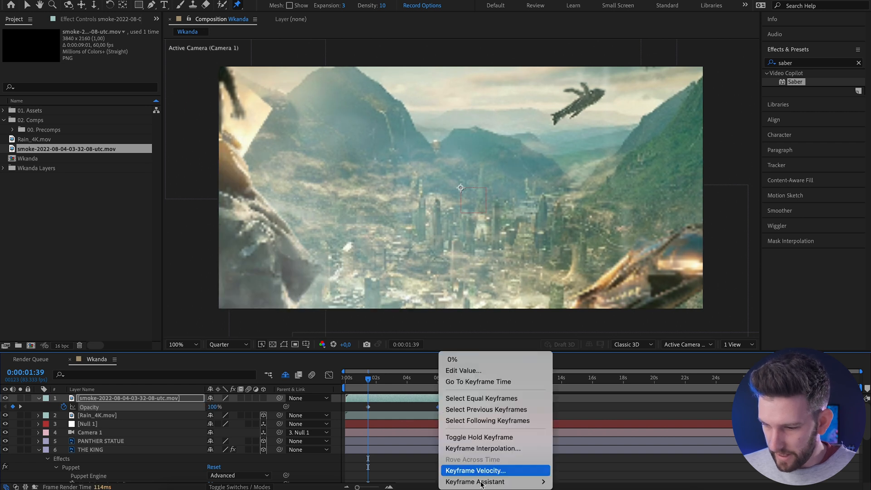